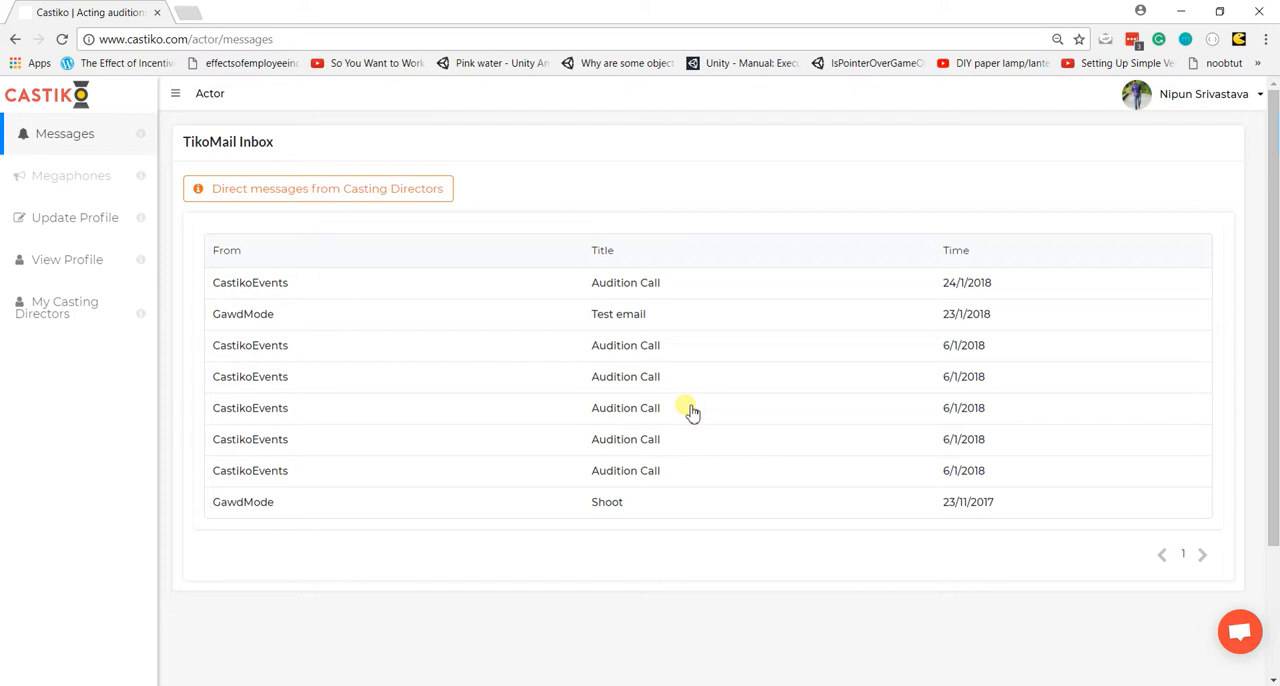
mouse_move(163, 288)
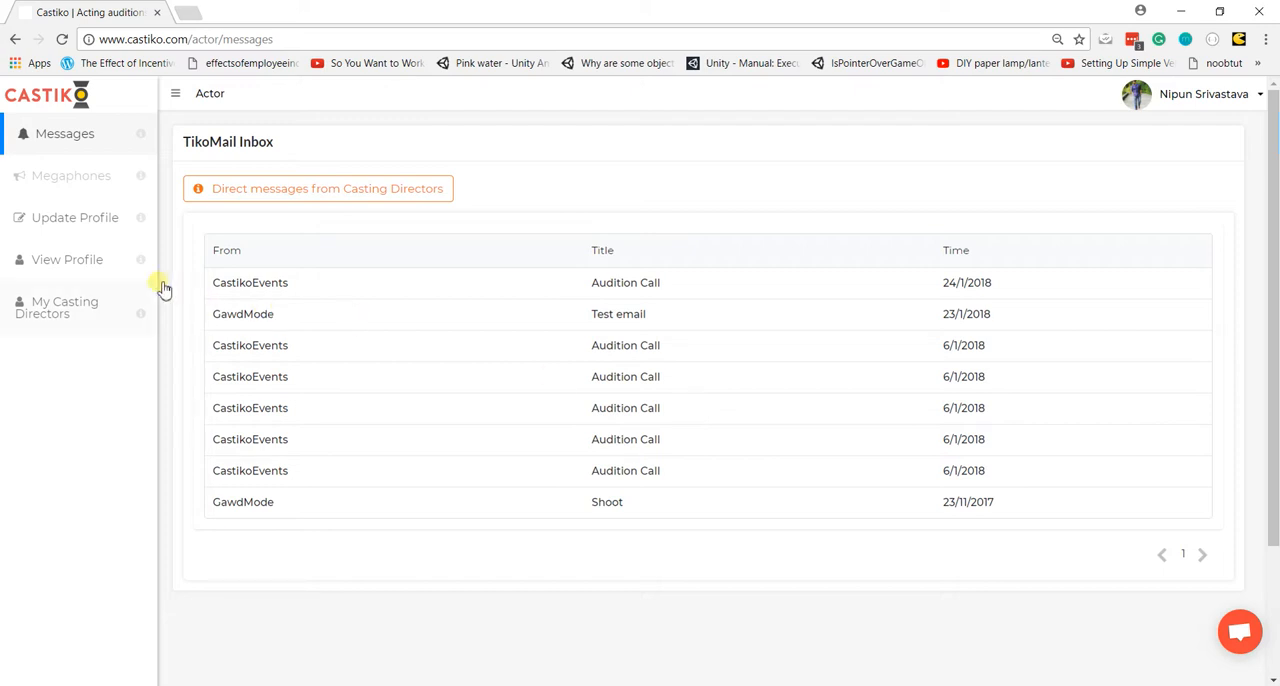
Browse the actor's own profile: gallery, languages, skills, social links, training and experience.
left_click(67, 259)
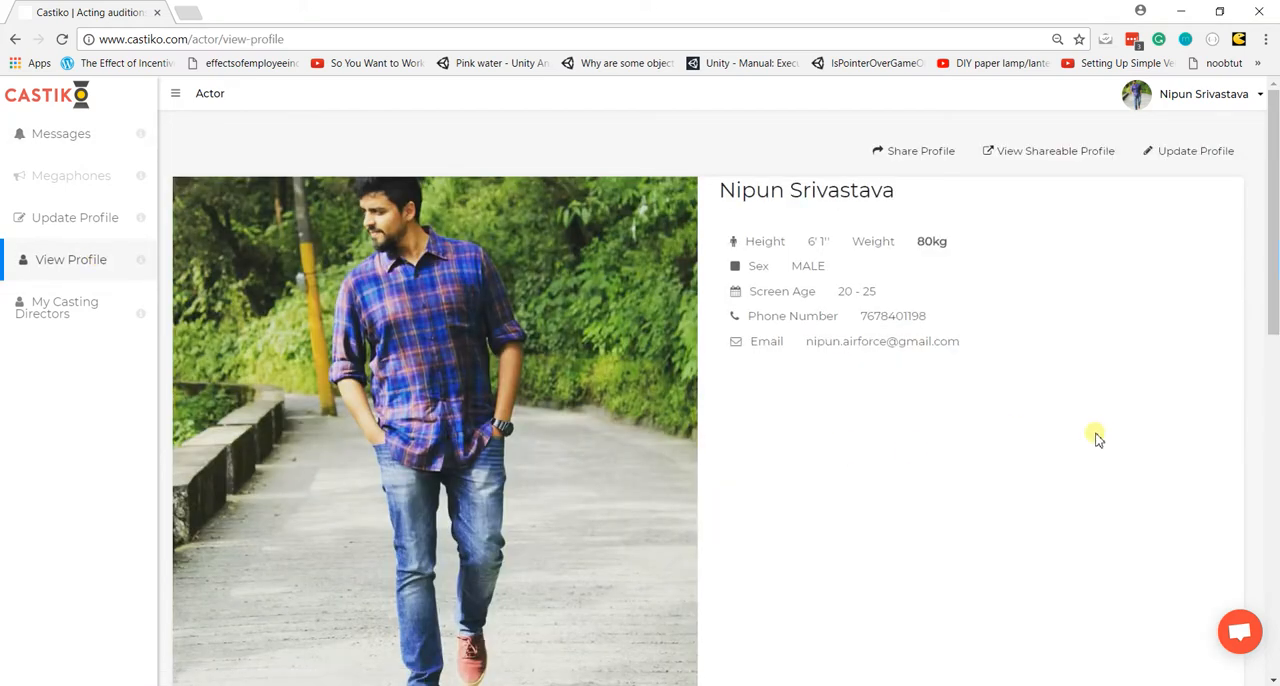
mouse_move(1102, 248)
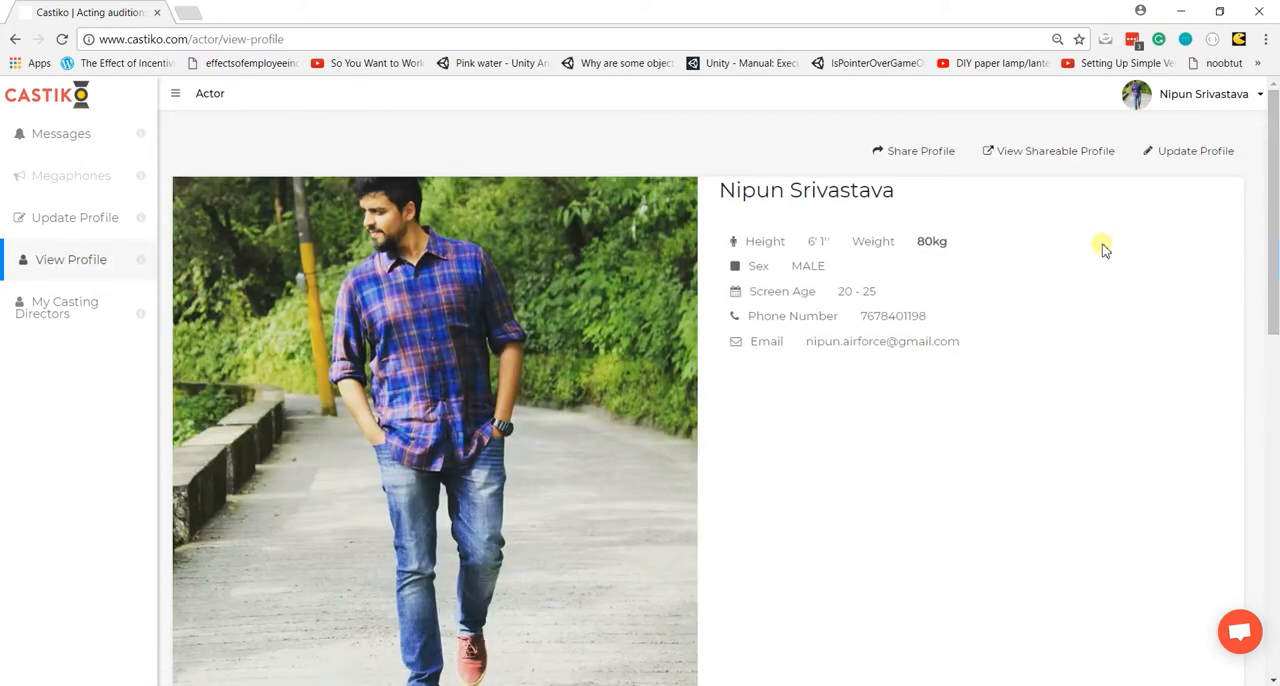
scroll("down", 3)
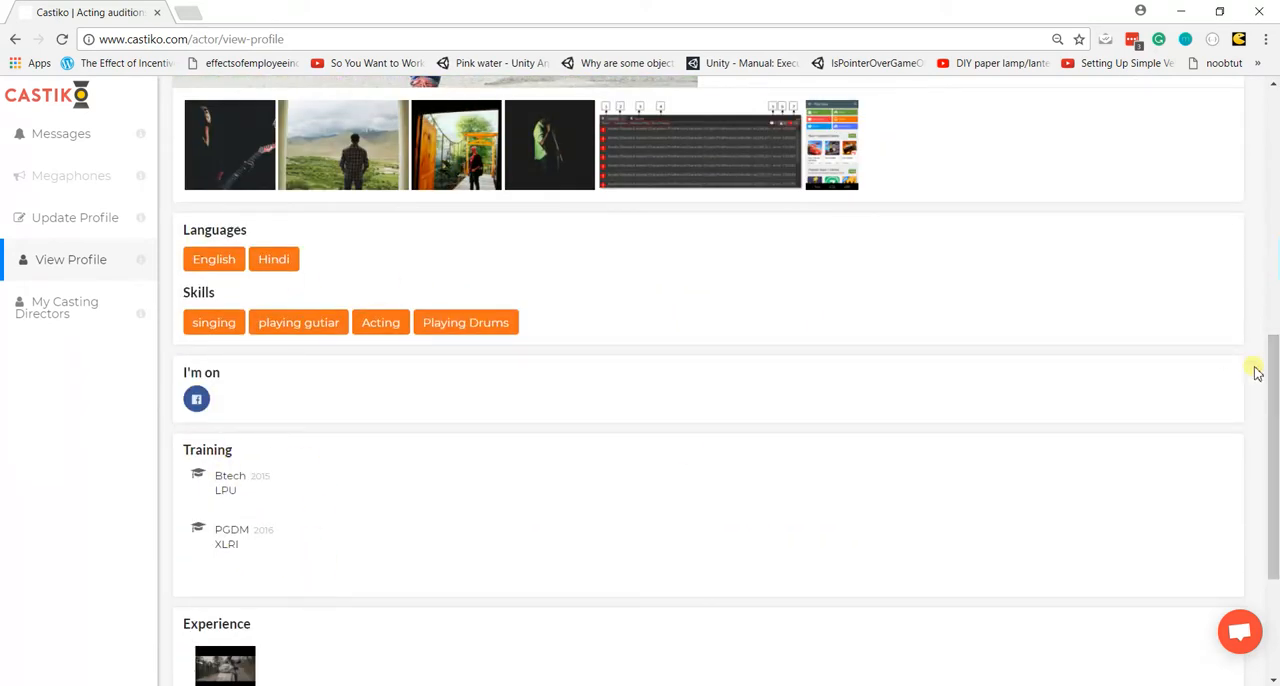
scroll("up", 3)
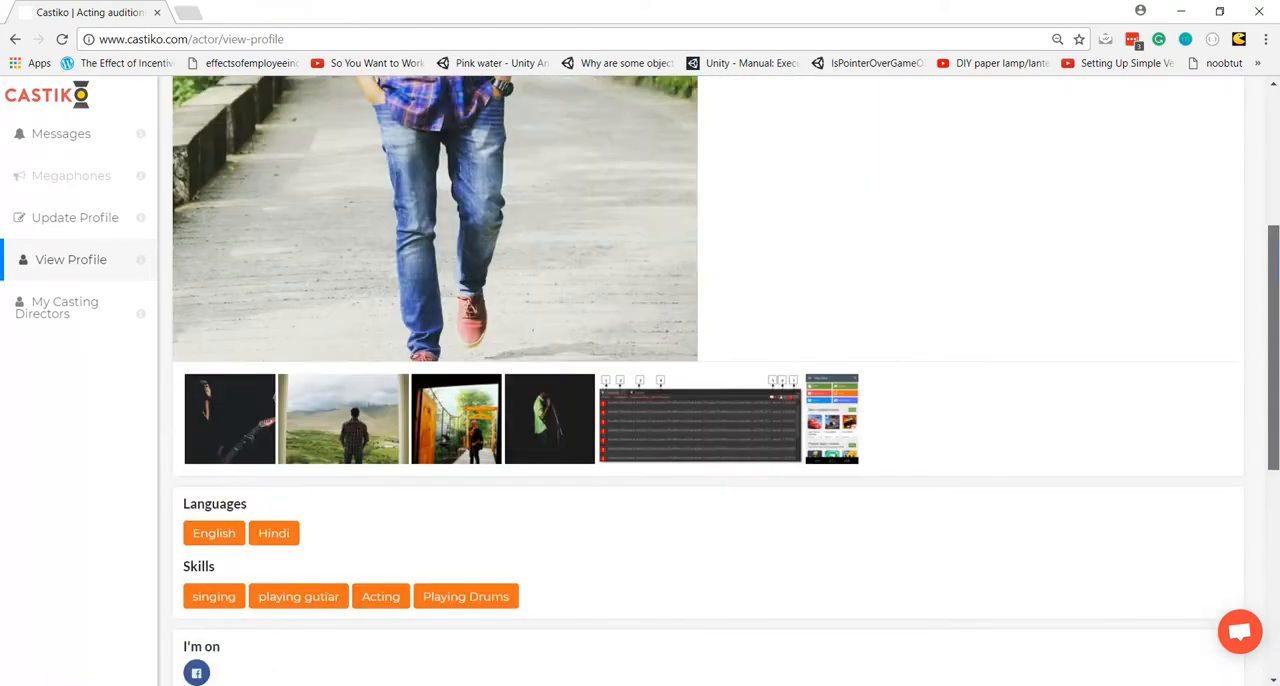
scroll("up", 3)
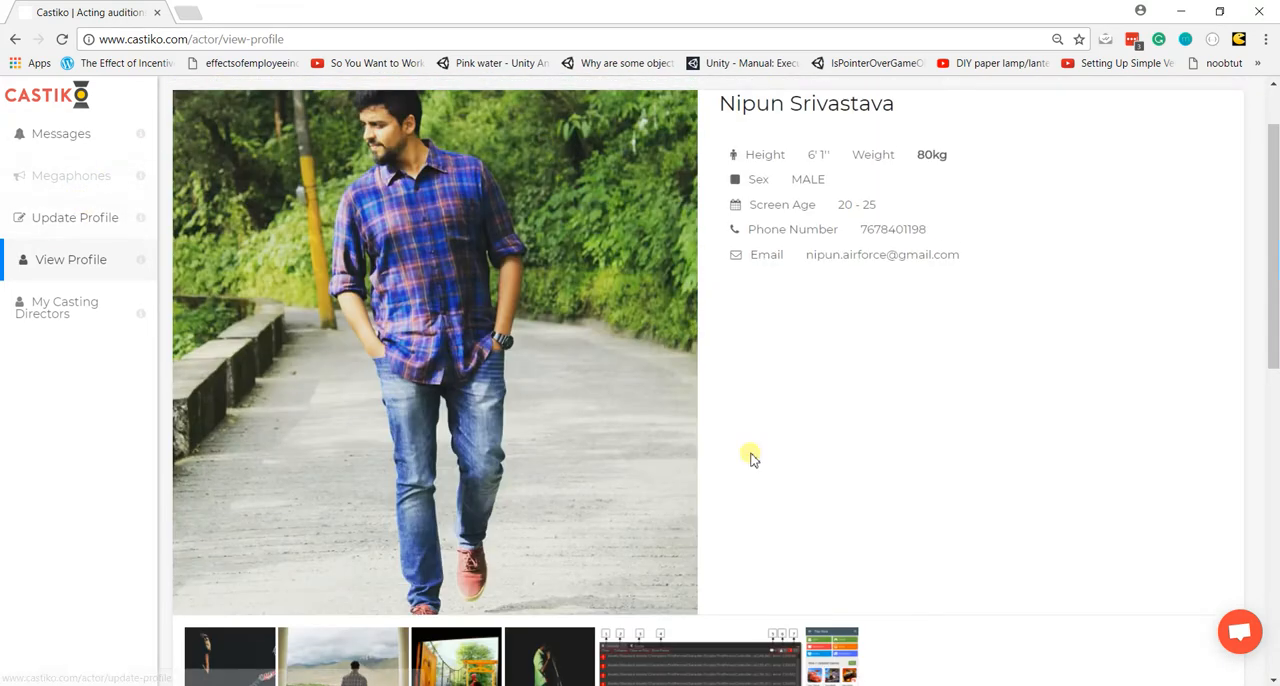
scroll("down", 3)
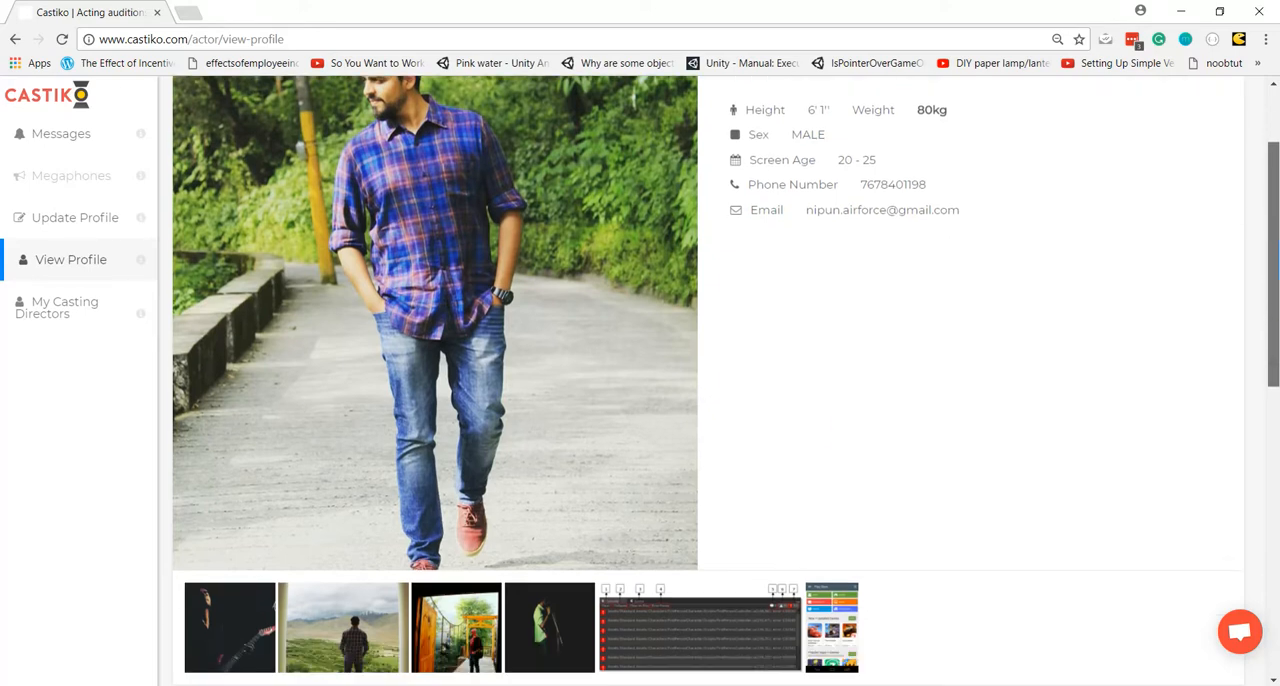
left_click(342, 628)
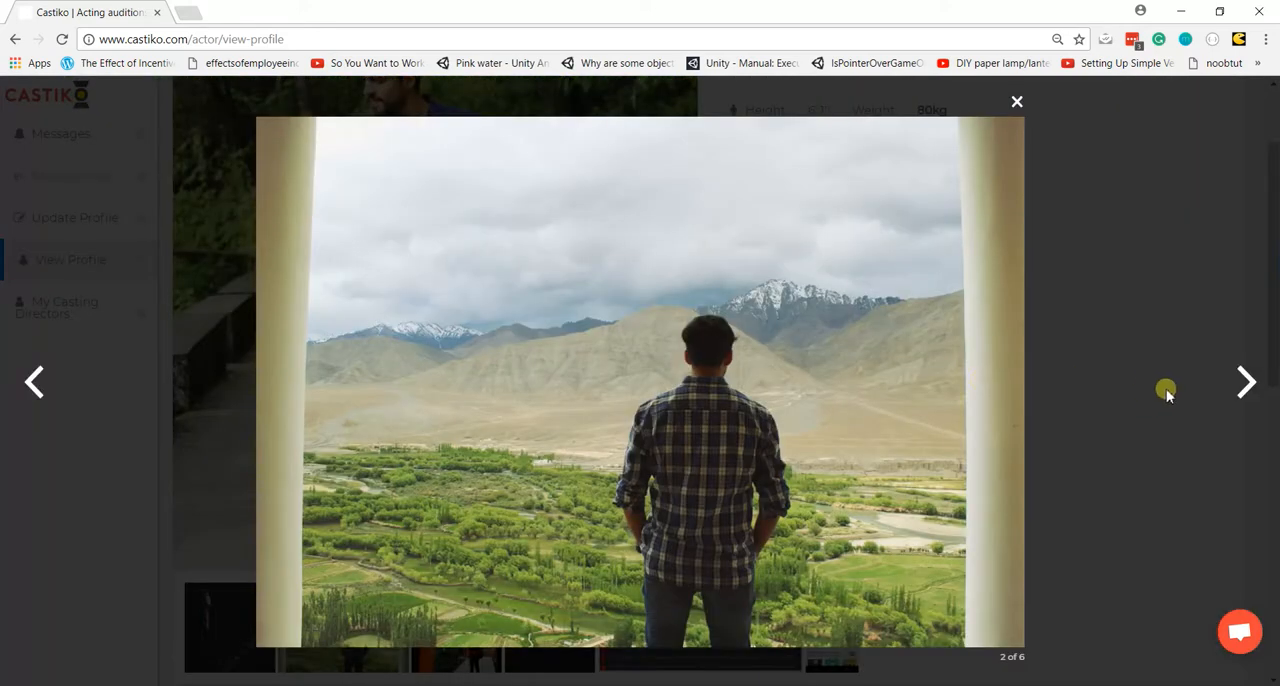
left_click(1246, 382)
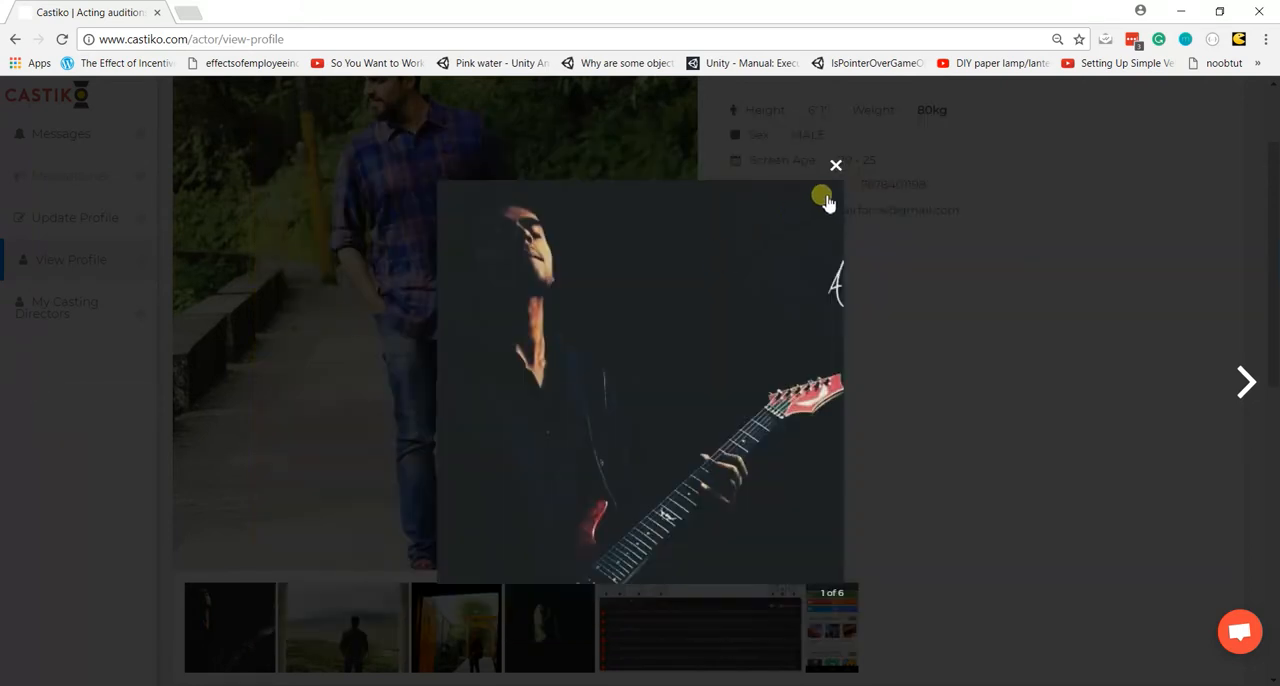
left_click(836, 165)
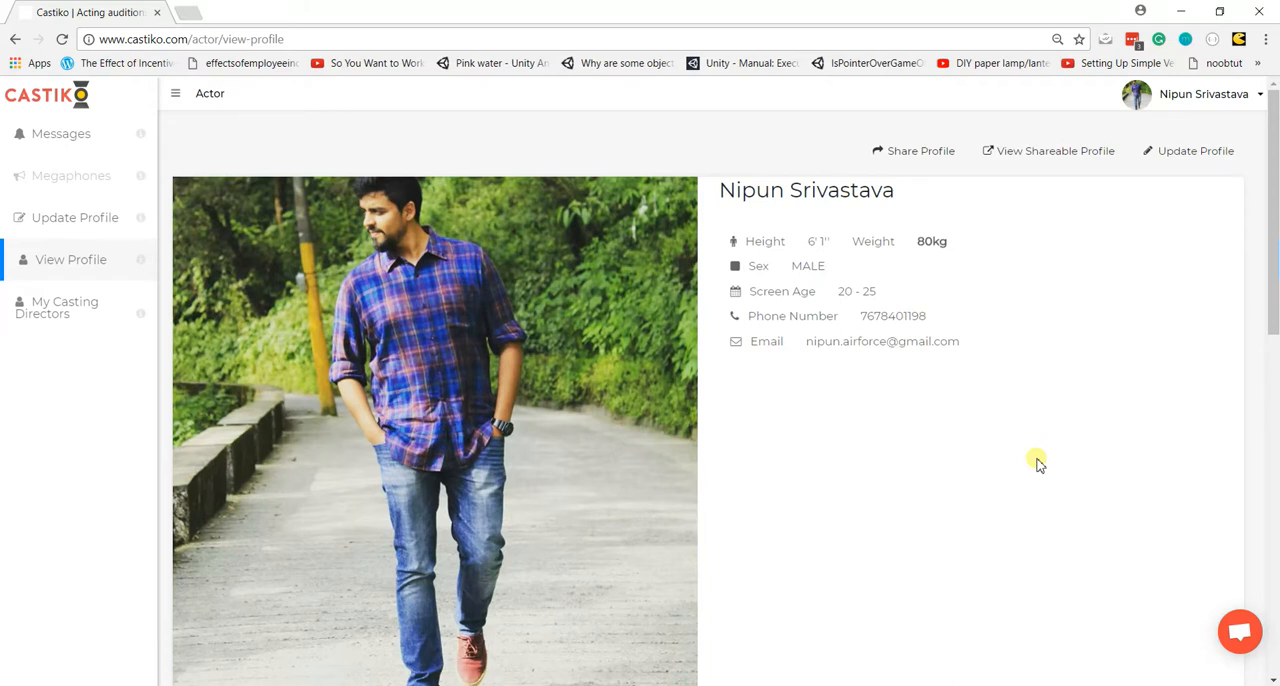
Copy the profile's shareable link to the clipboard with Share Profile.
left_click(913, 151)
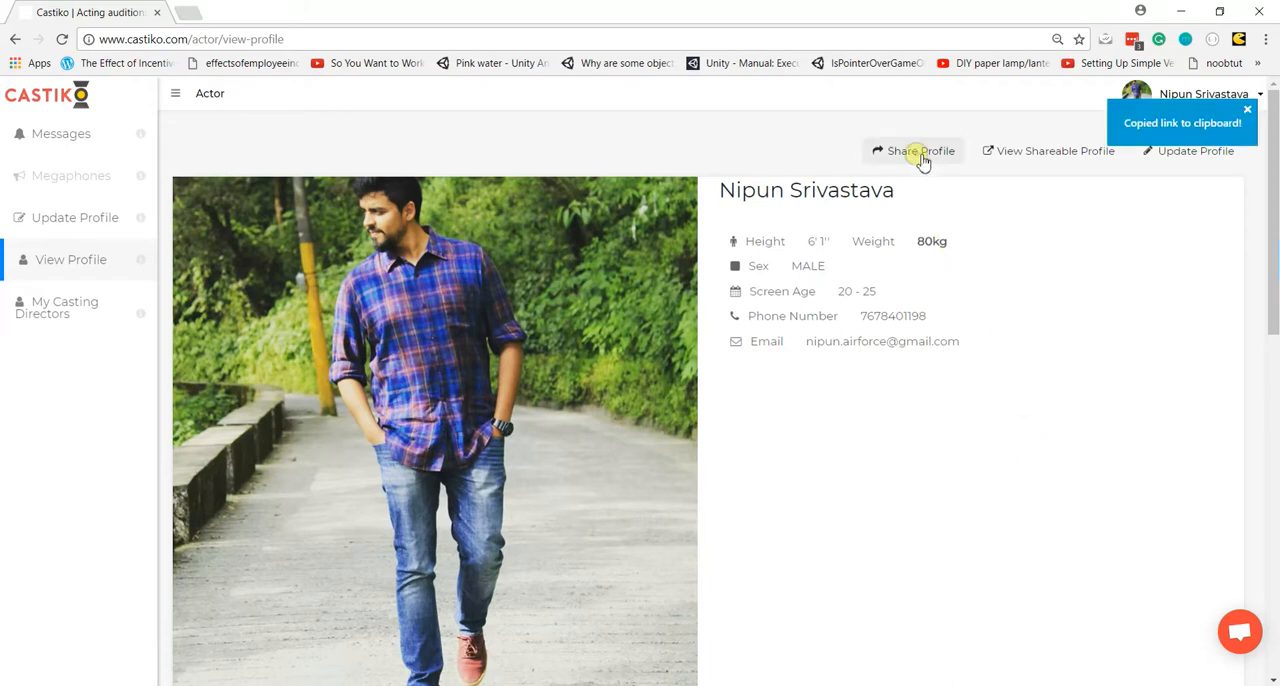
mouse_move(580, 160)
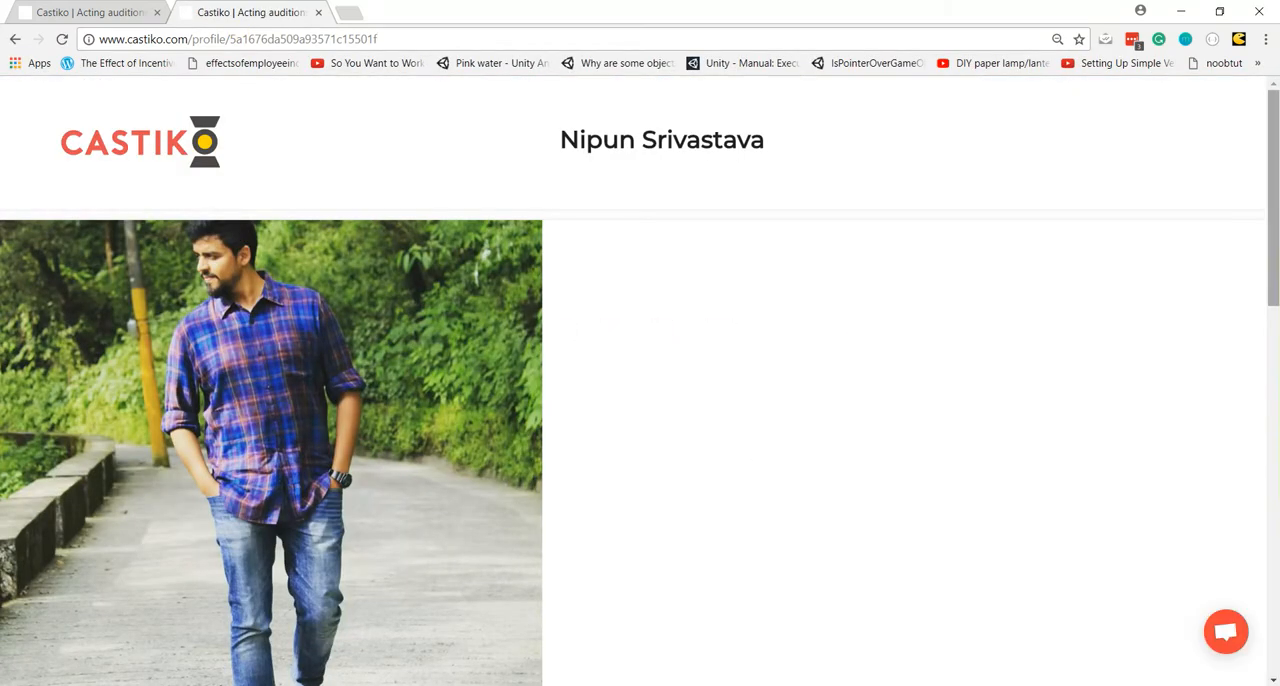
Scroll the public profile in the new tab down to experience and back.
scroll("down", 3)
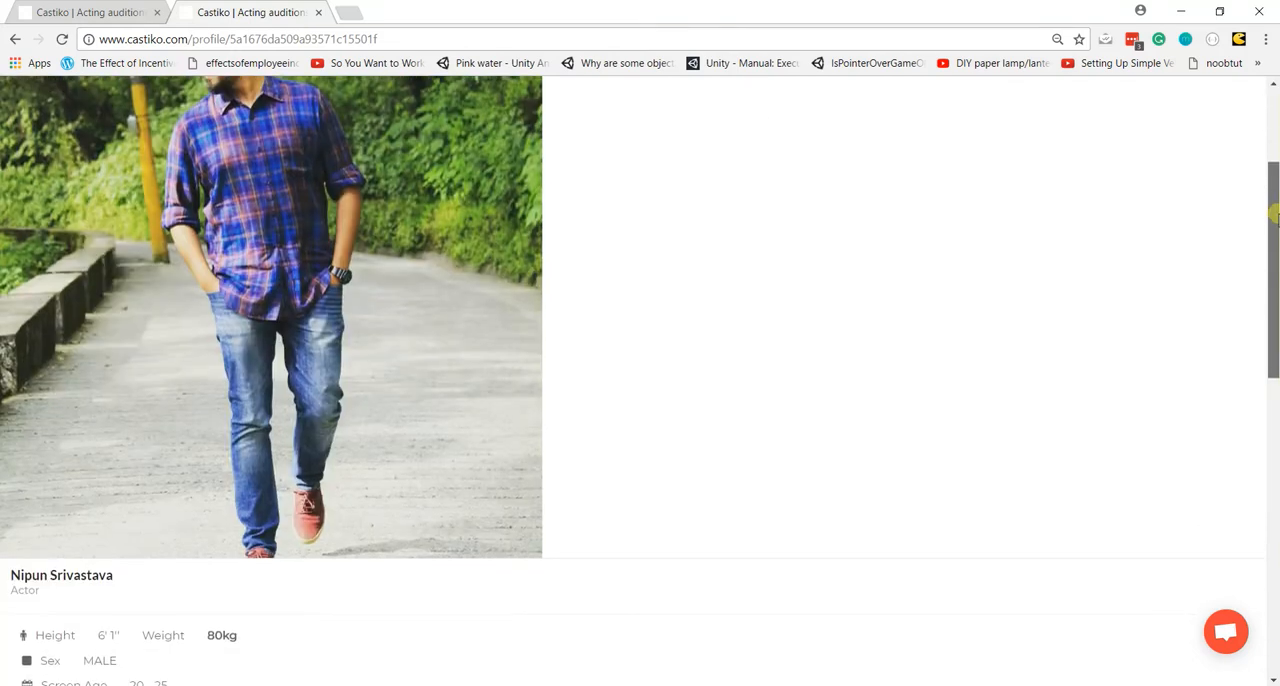
scroll("down", 3)
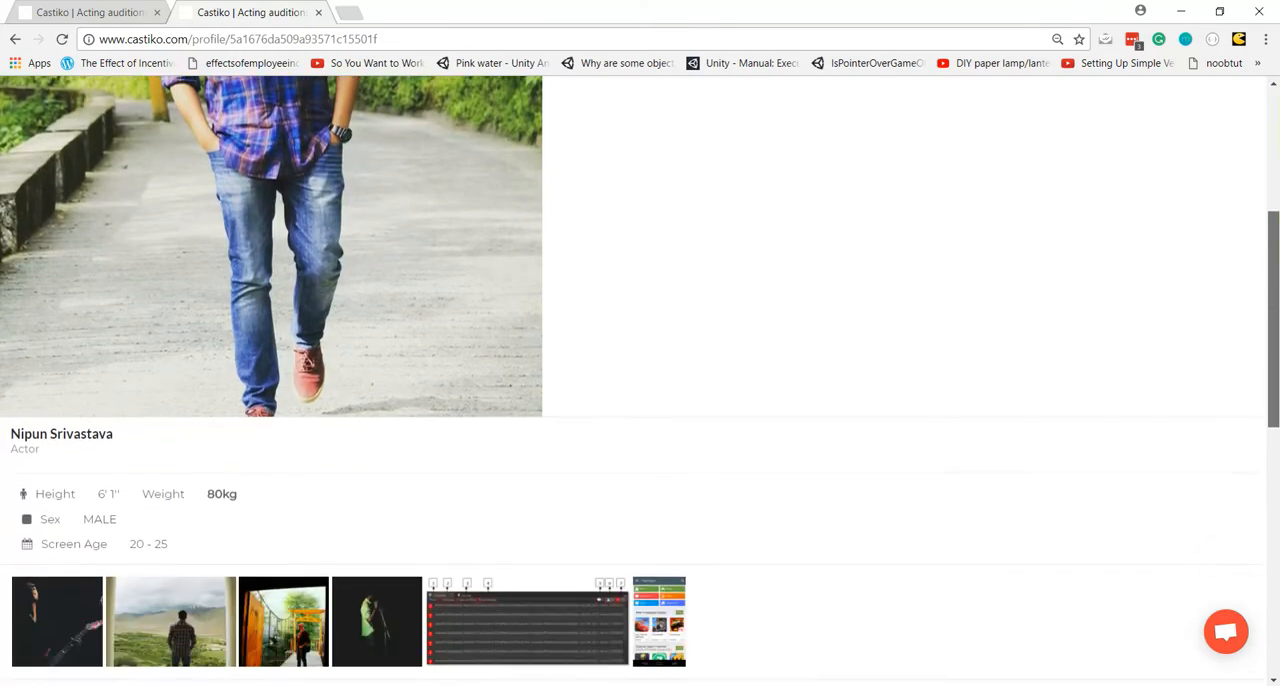
scroll("down", 3)
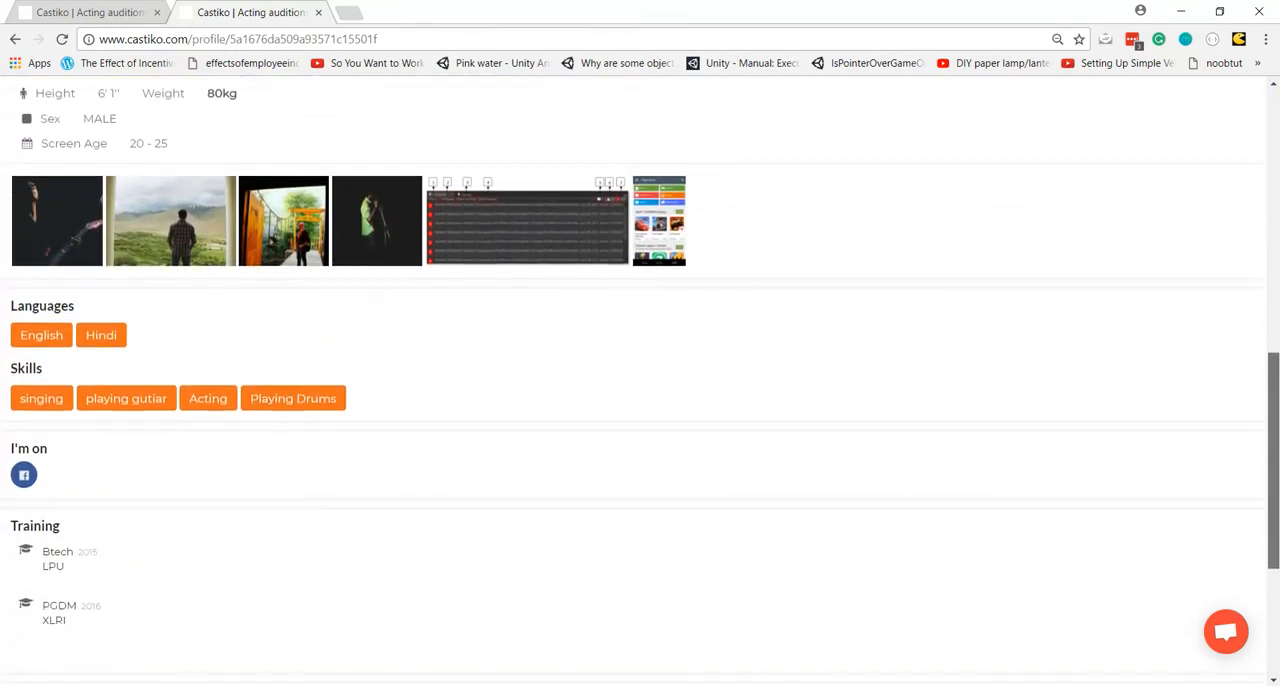
mouse_move(378, 13)
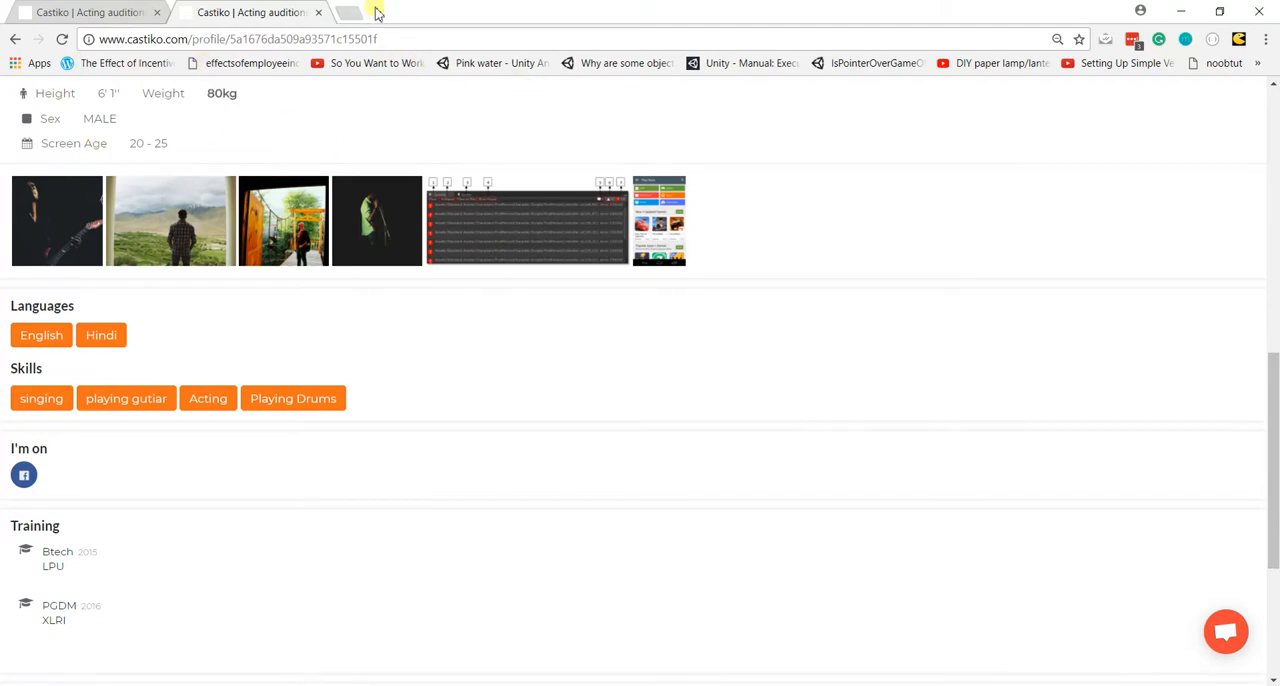
scroll("down", 3)
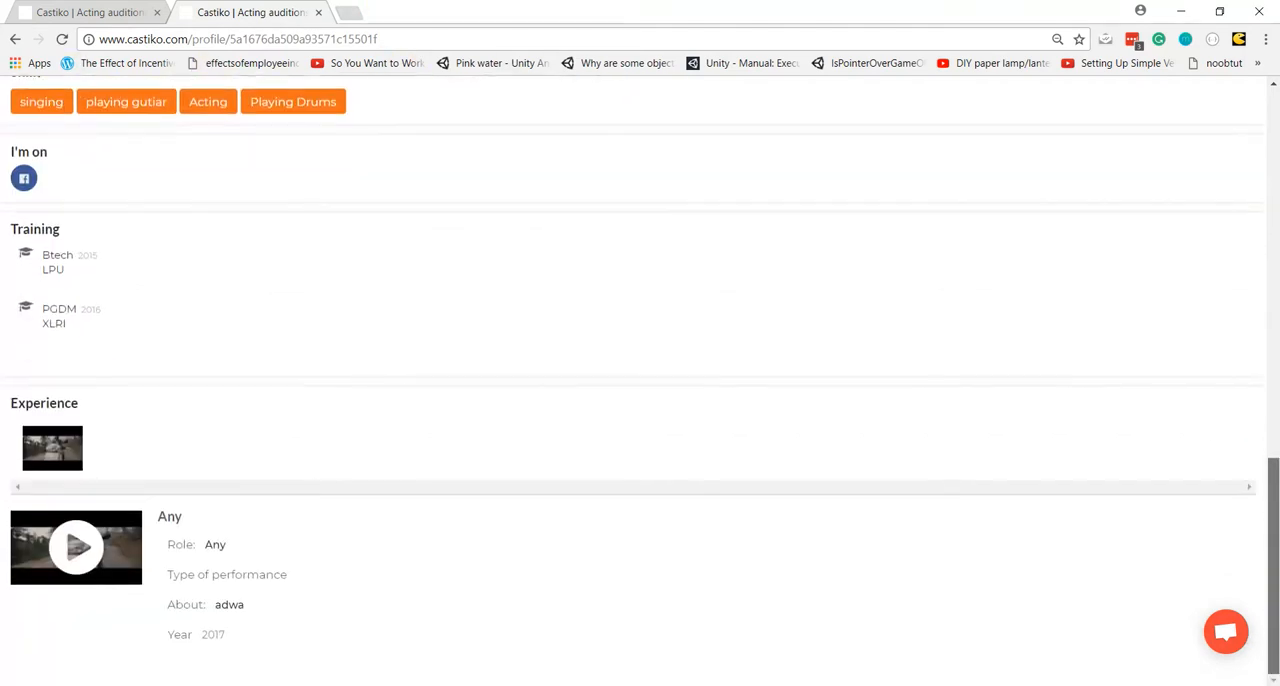
scroll("up", 3)
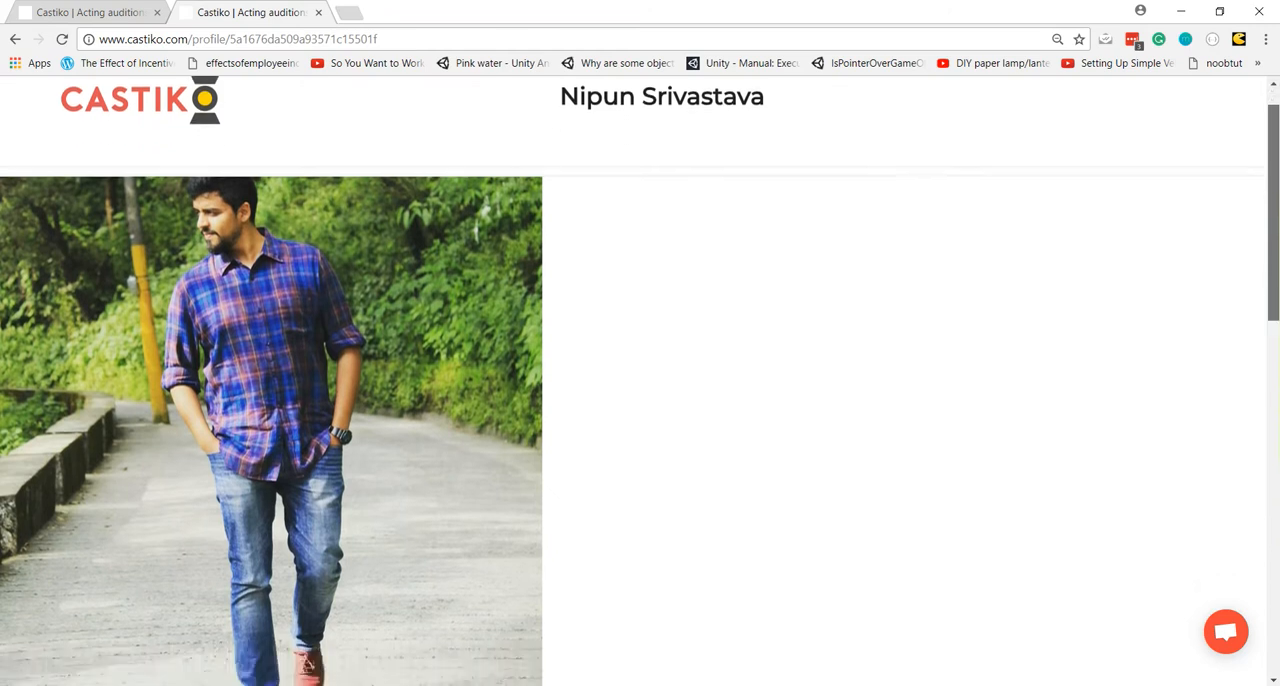
scroll("down", 3)
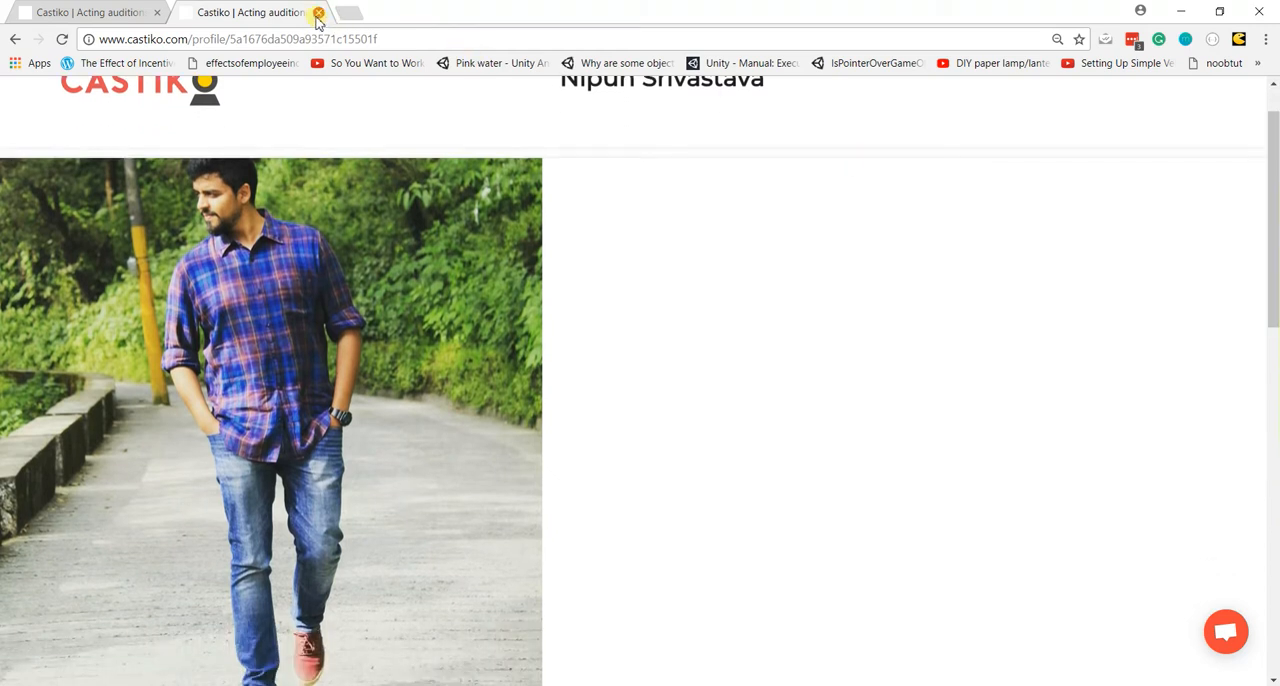
Close the second browser tab showing the public profile.
left_click(319, 12)
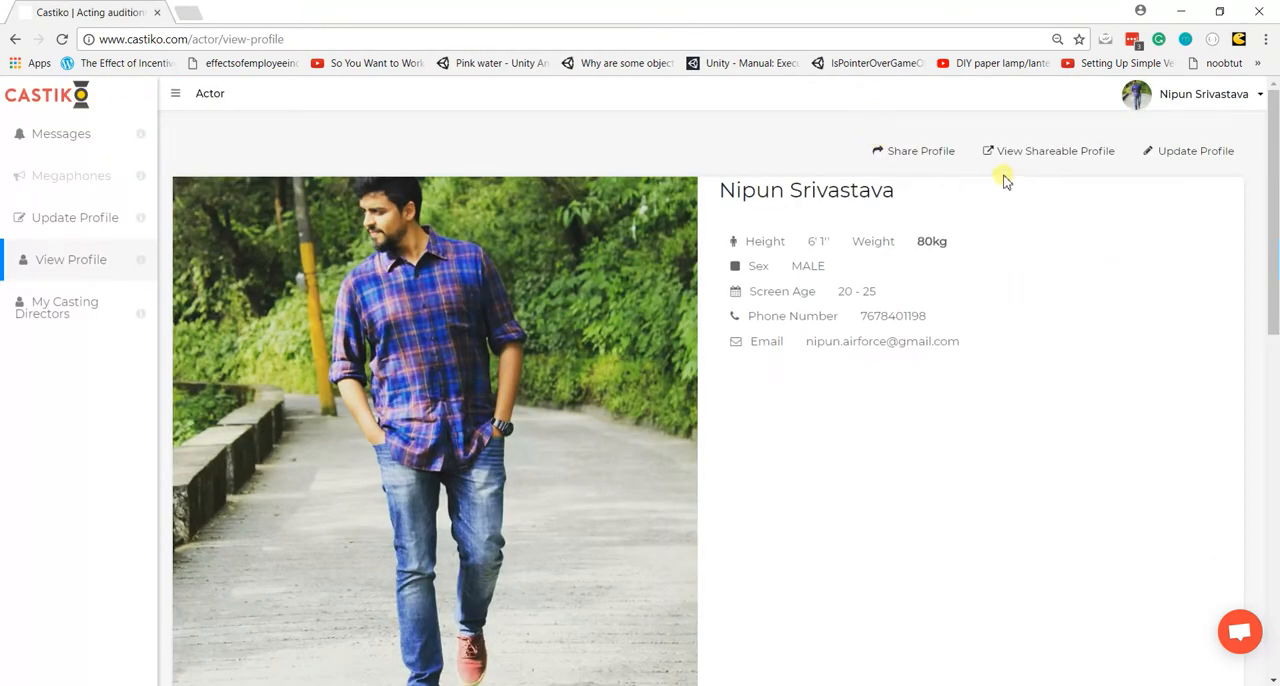
mouse_move(1014, 168)
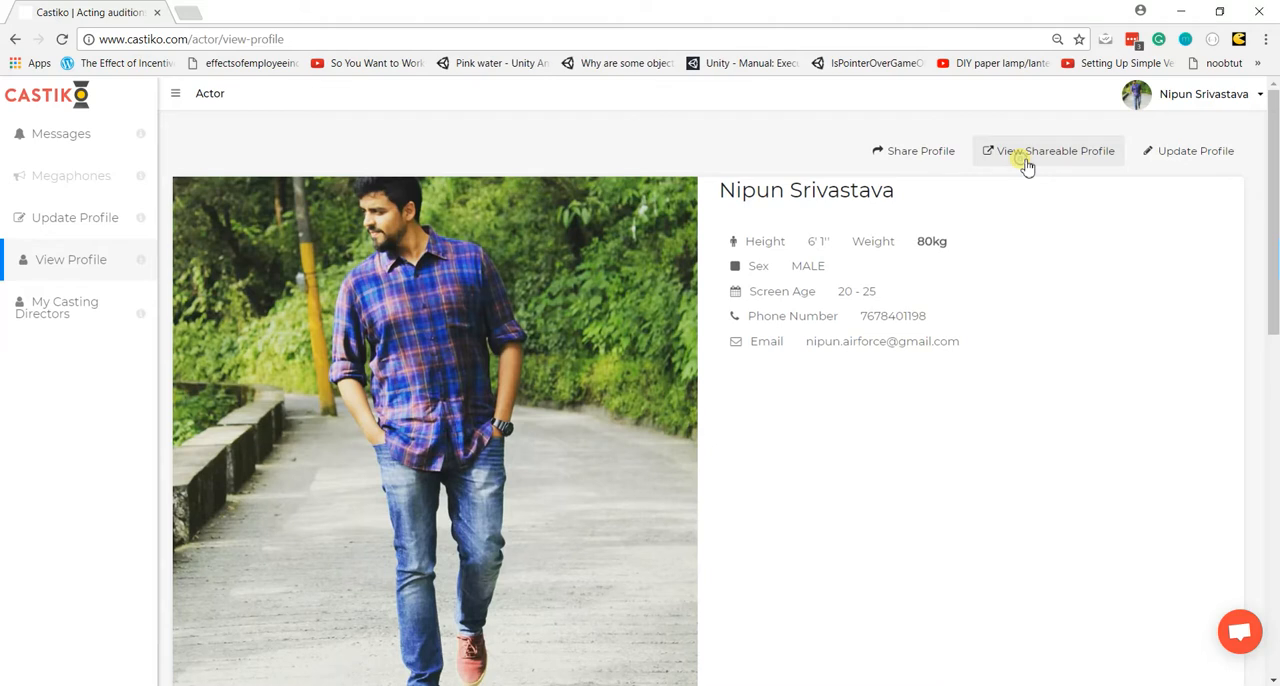
Open View Shareable Profile and scroll its page down to experience and back.
left_click(1050, 150)
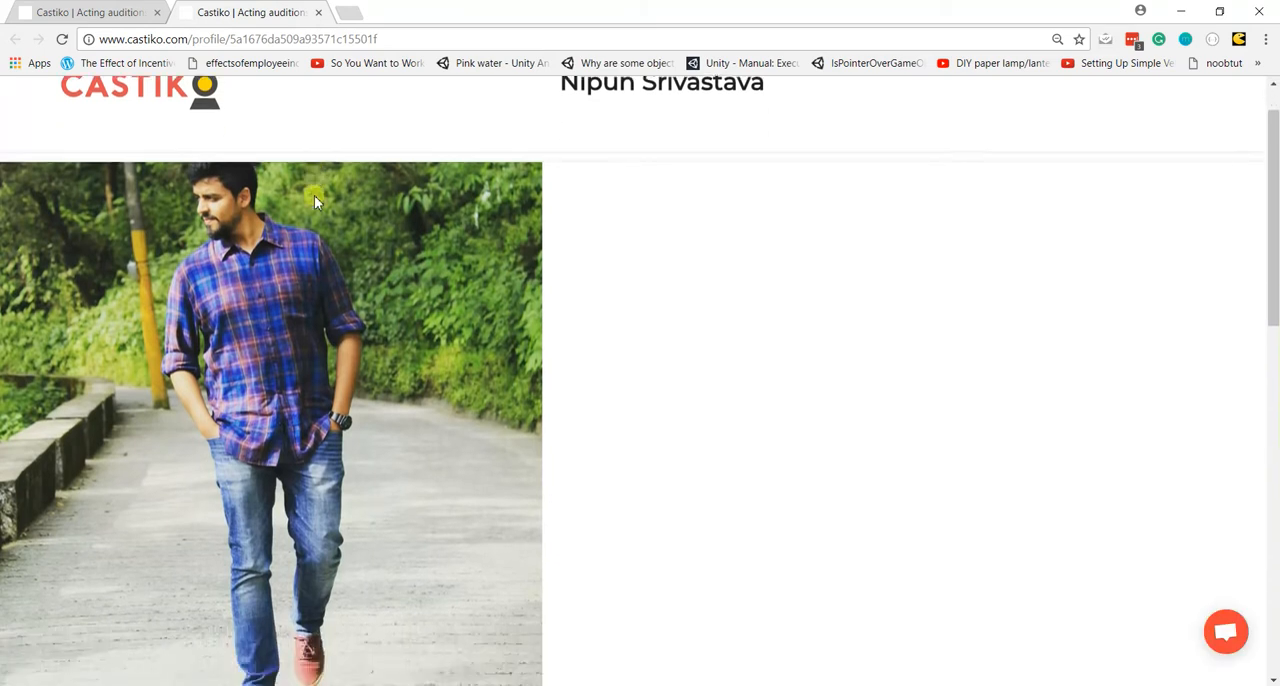
scroll("down", 3)
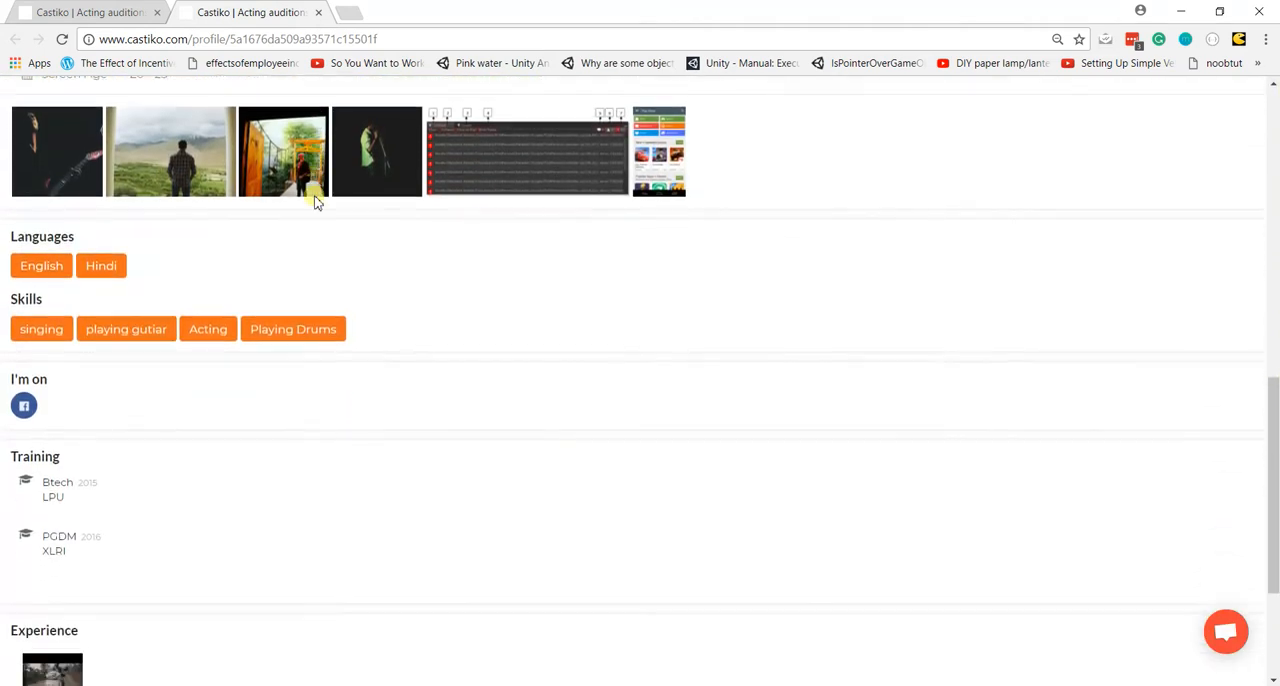
scroll("down", 3)
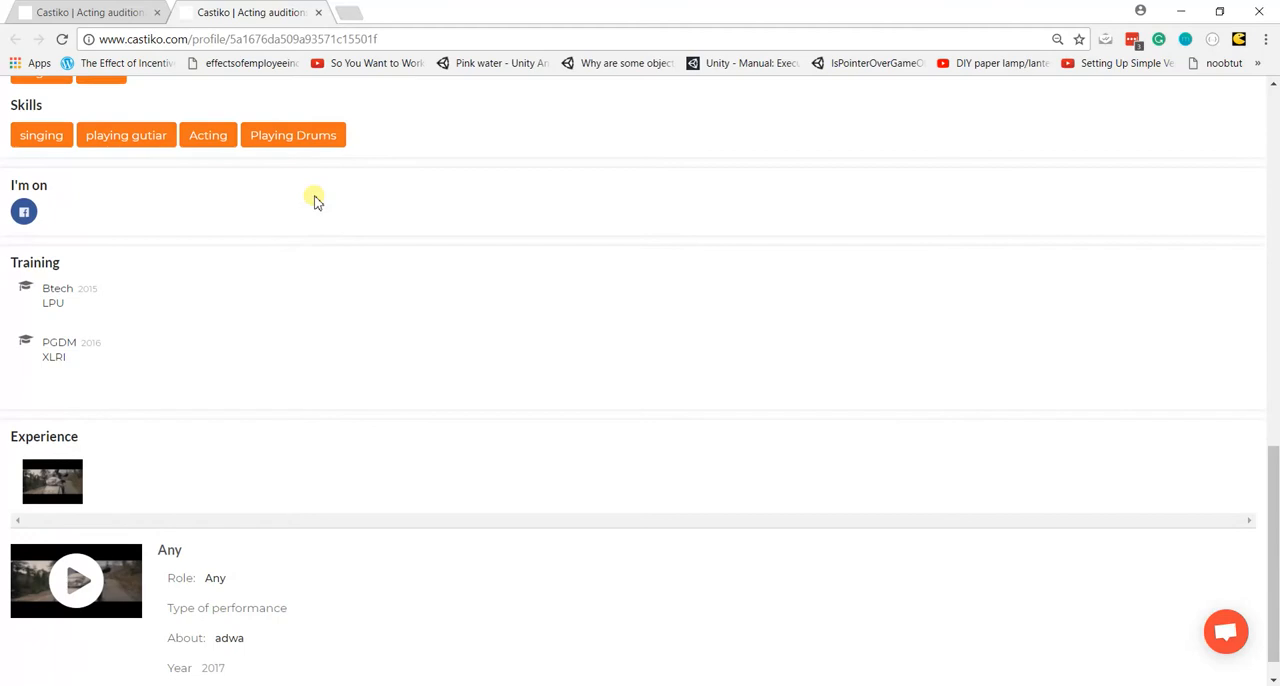
scroll("up", 3)
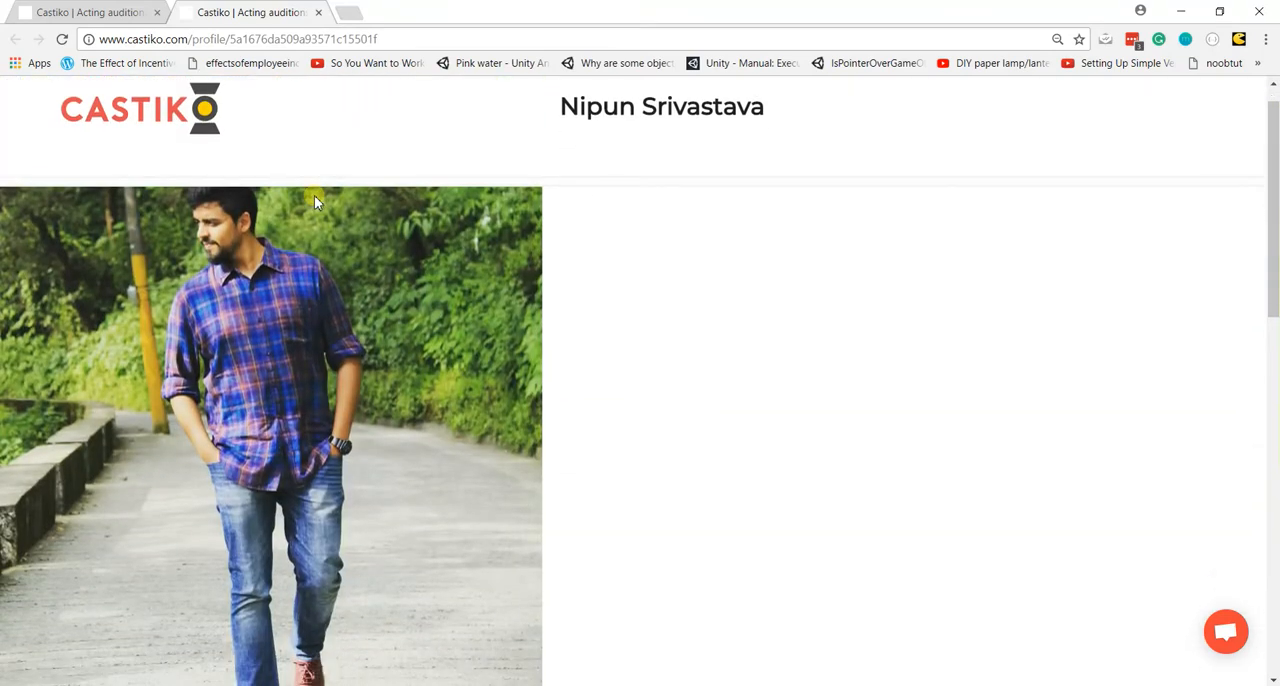
scroll("down", 3)
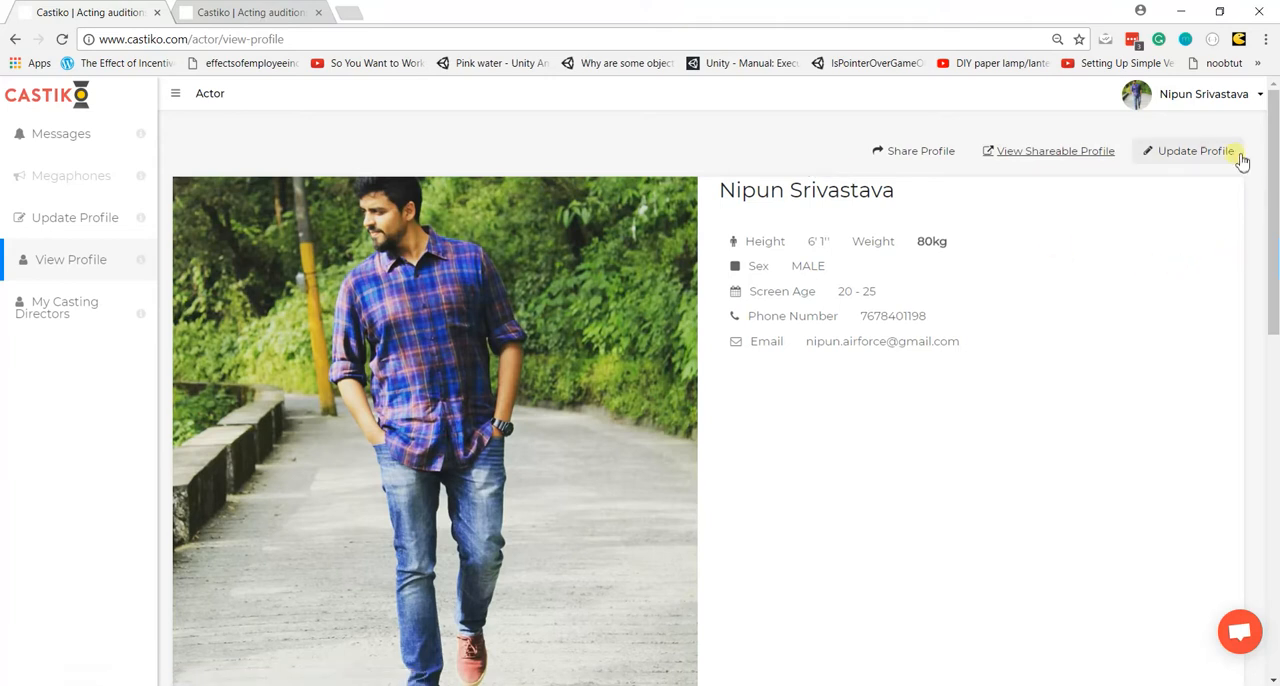
mouse_move(1198, 152)
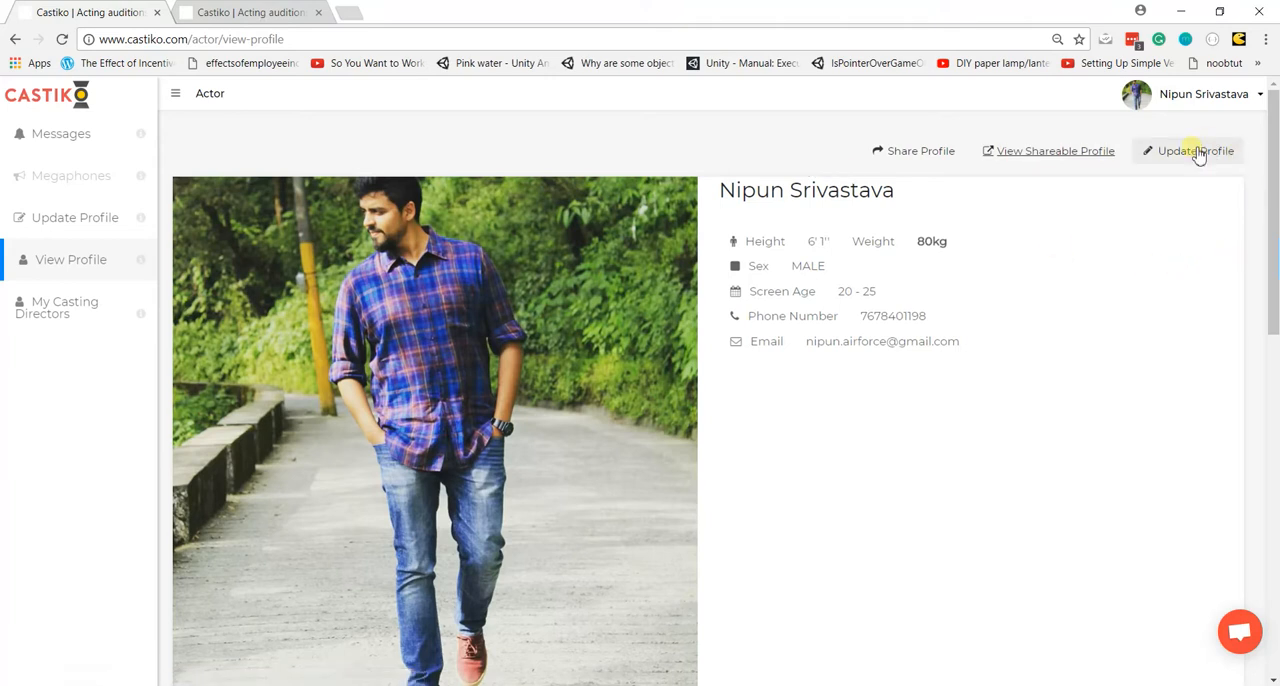
Open Update Profile and dismiss the landscape orientation alert.
left_click(1193, 150)
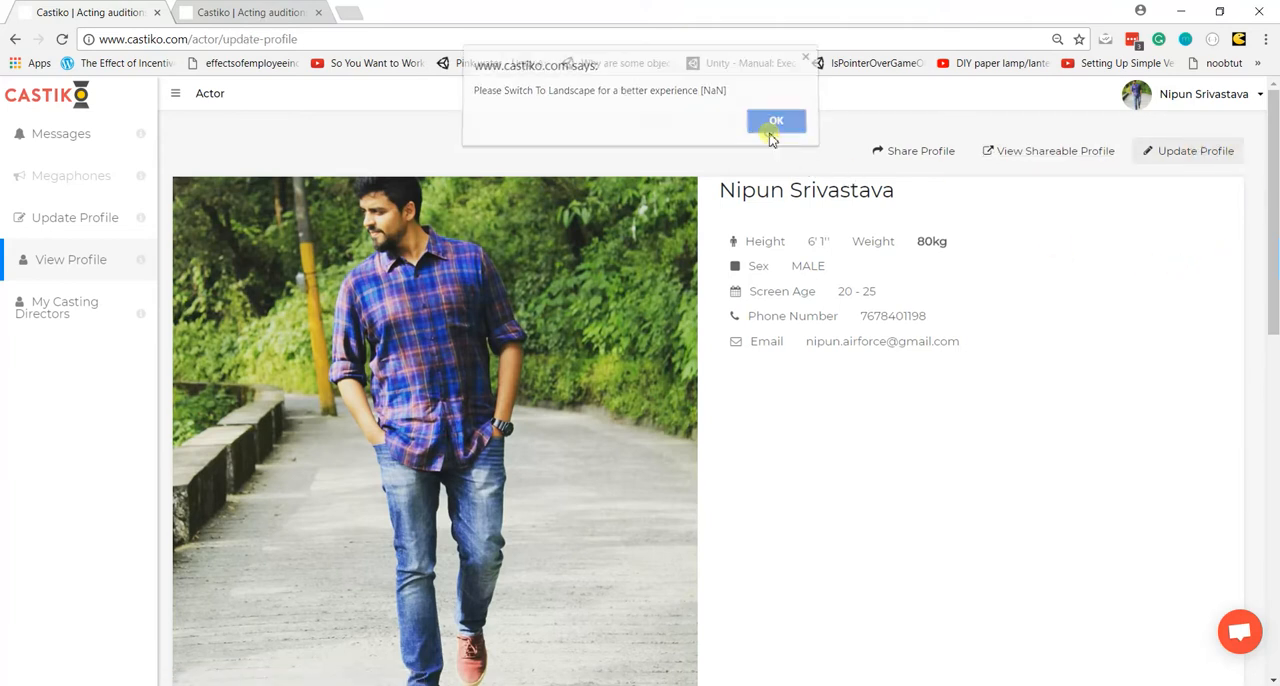
left_click(776, 120)
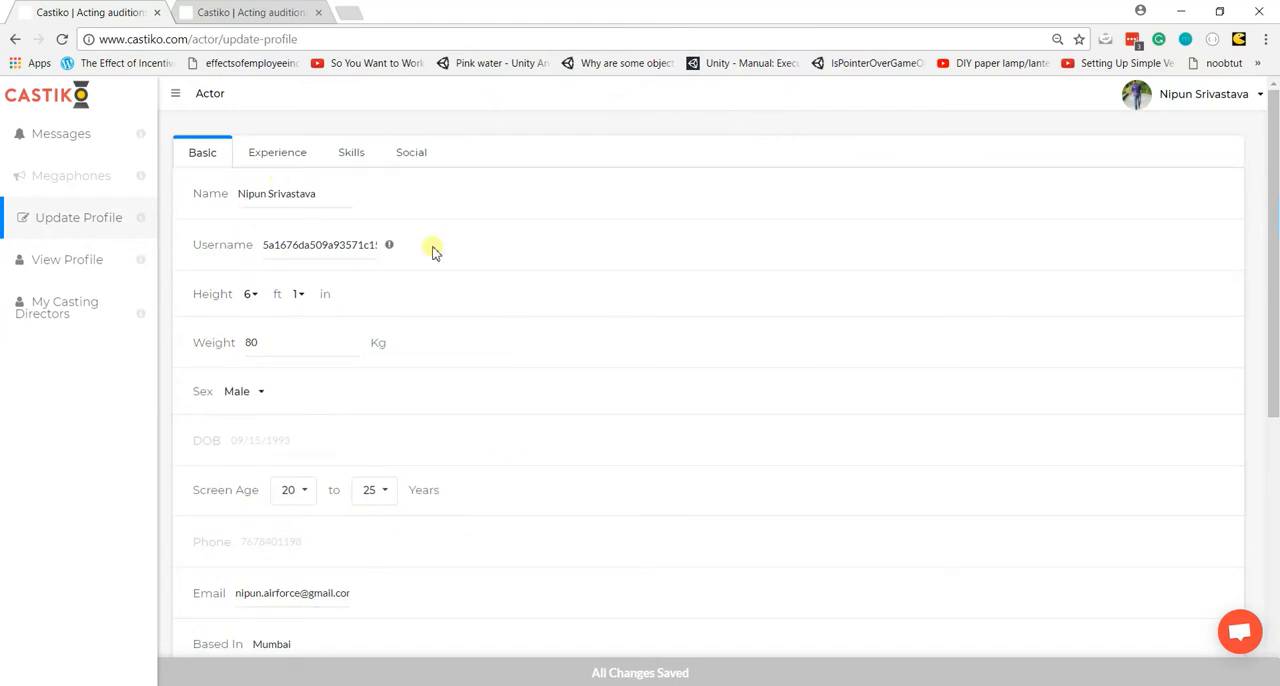